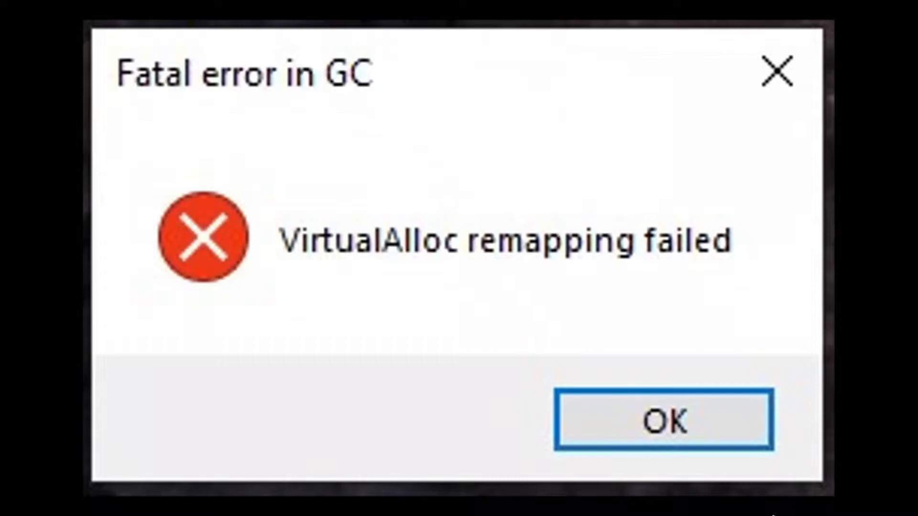
Dismiss the VirtualAlloc remapping failed error and launch Cities: Skylines to reach the Paradox Launcher
{"action": "left_click", "coordinate": [664, 420]}
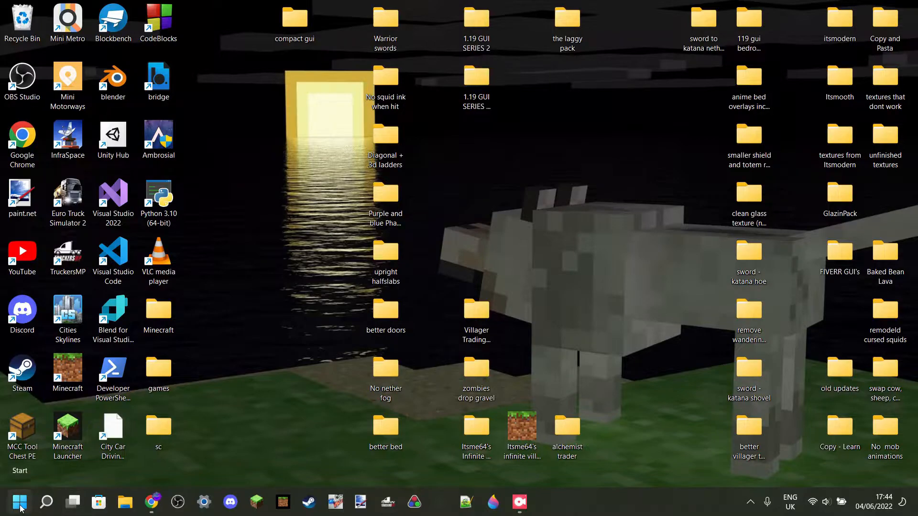
{"action": "left_click", "coordinate": [20, 502]}
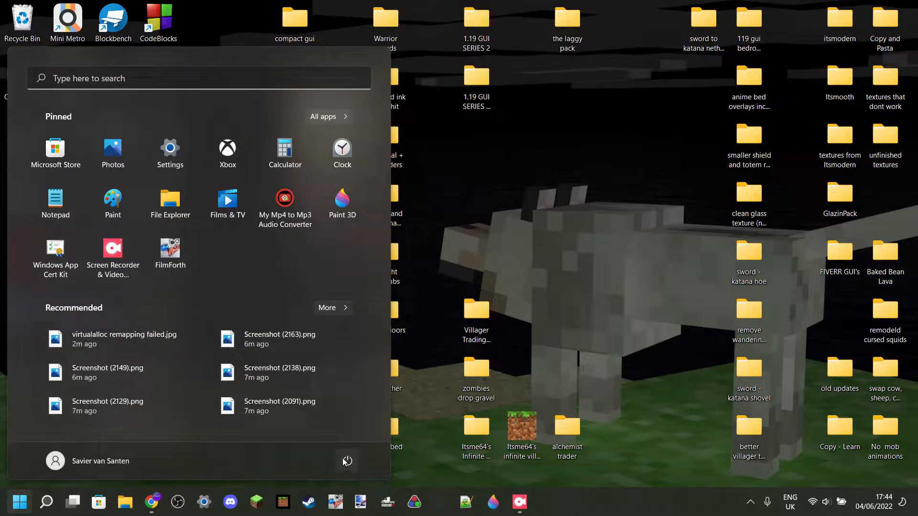
{"action": "left_click", "coordinate": [19, 501]}
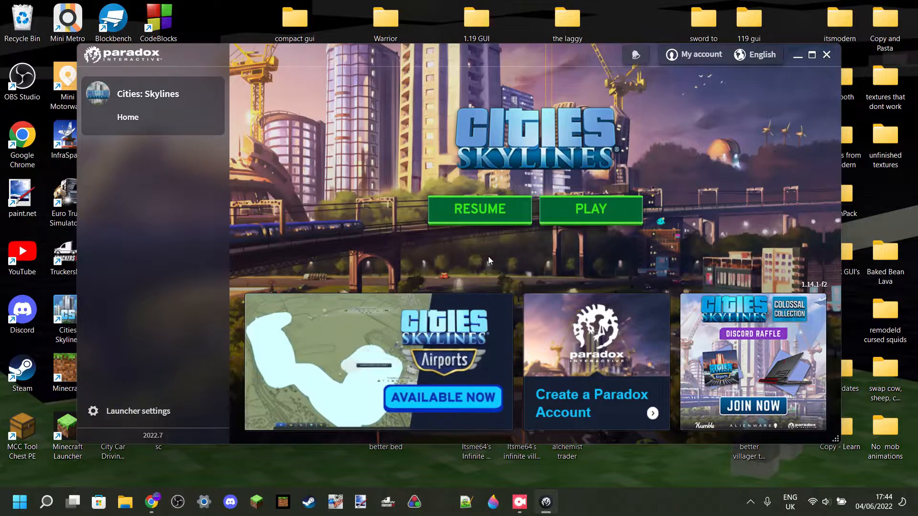
Leave the Paradox Launcher for Steam's Cities: Skylines library page showing the game running
{"action": "left_click", "coordinate": [826, 54]}
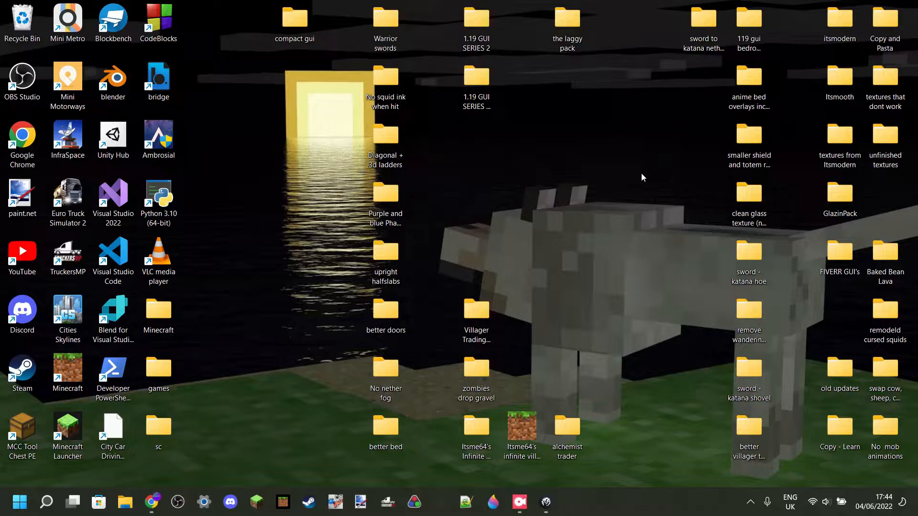
{"action": "mouse_move", "coordinate": [638, 182]}
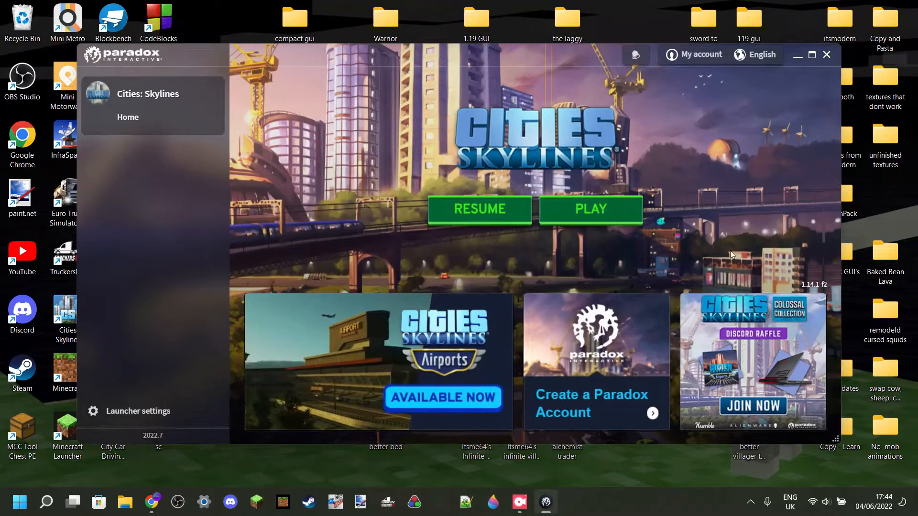
{"action": "mouse_move", "coordinate": [690, 218]}
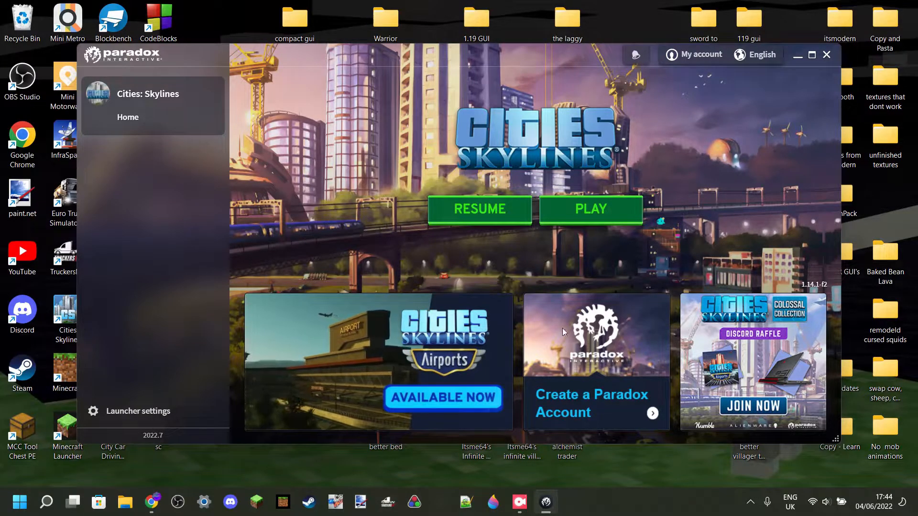
{"action": "left_click", "coordinate": [590, 209]}
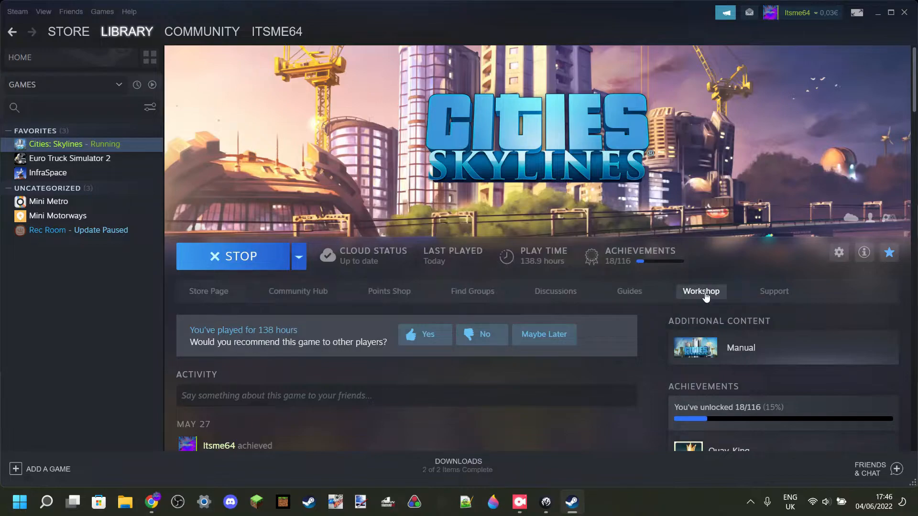
Show the subscribed Cities: Skylines Workshop items via Workshop > Your Files > Subscribed items
{"action": "left_click", "coordinate": [700, 291]}
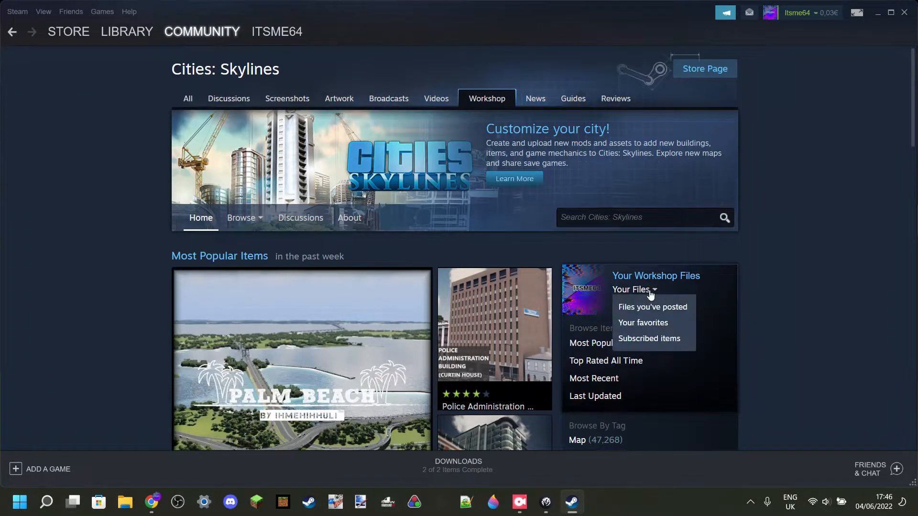
{"action": "left_click", "coordinate": [634, 289]}
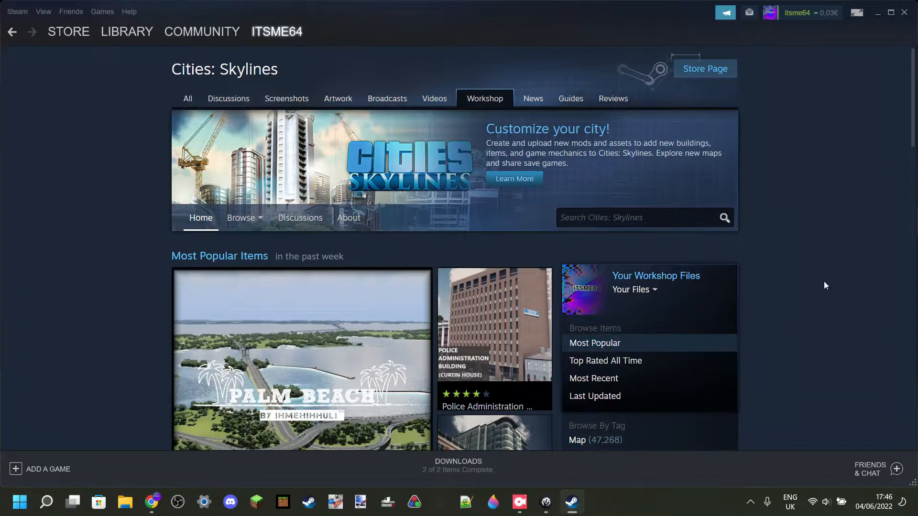
{"action": "left_click", "coordinate": [655, 275]}
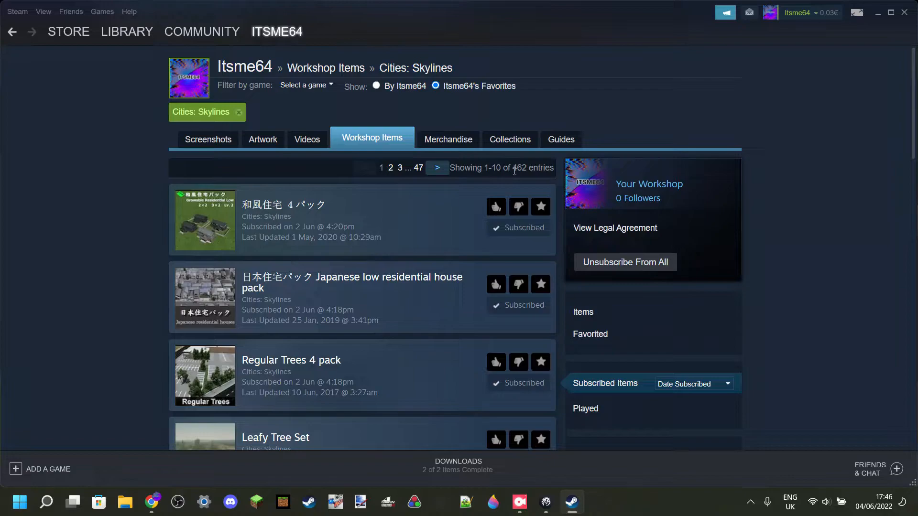
{"action": "double_click", "coordinate": [519, 168]}
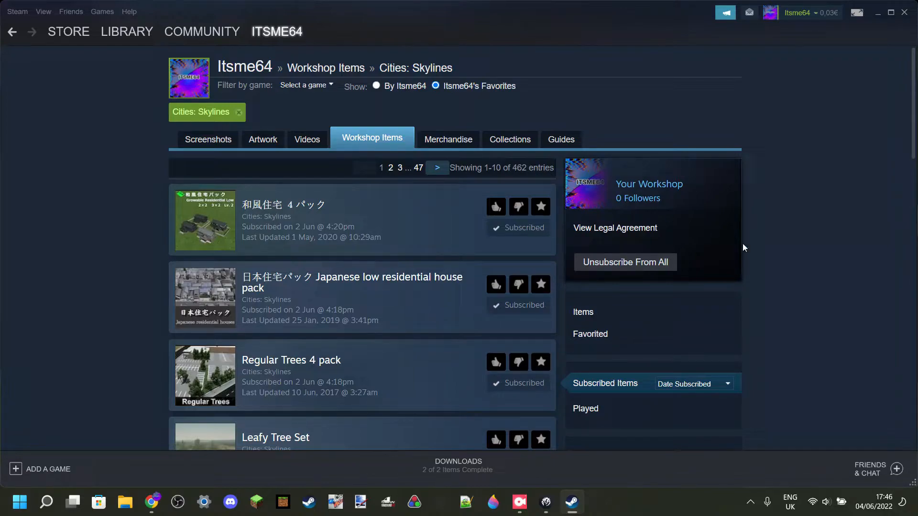
{"action": "mouse_move", "coordinate": [789, 290]}
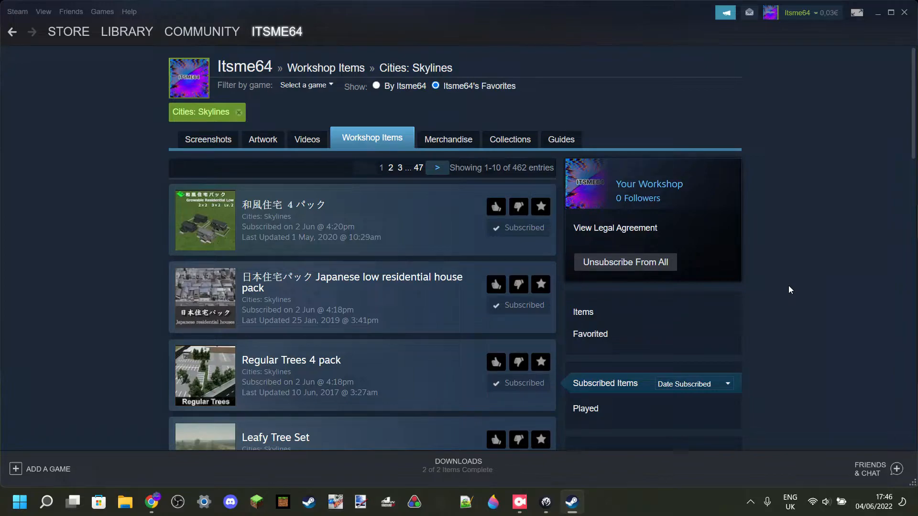
{"action": "scroll", "scroll_direction": "down", "scroll_amount": 3}
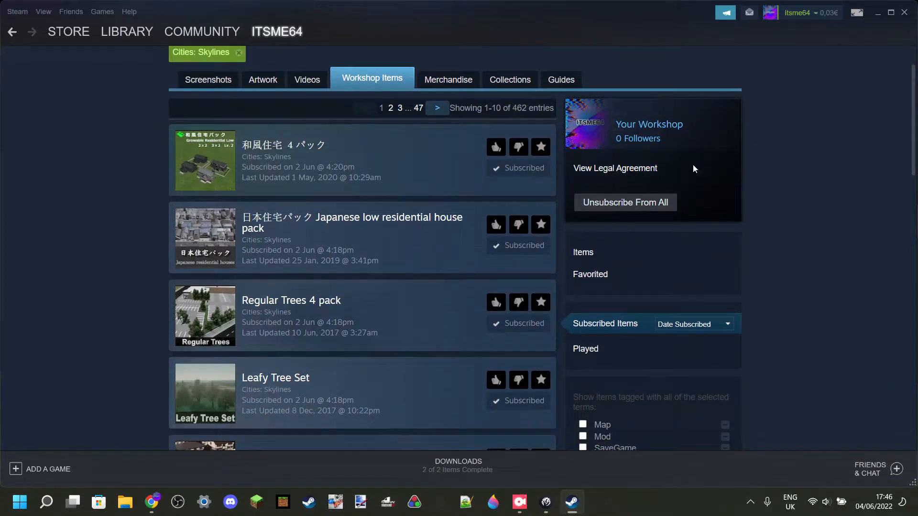
{"action": "mouse_move", "coordinate": [848, 281]}
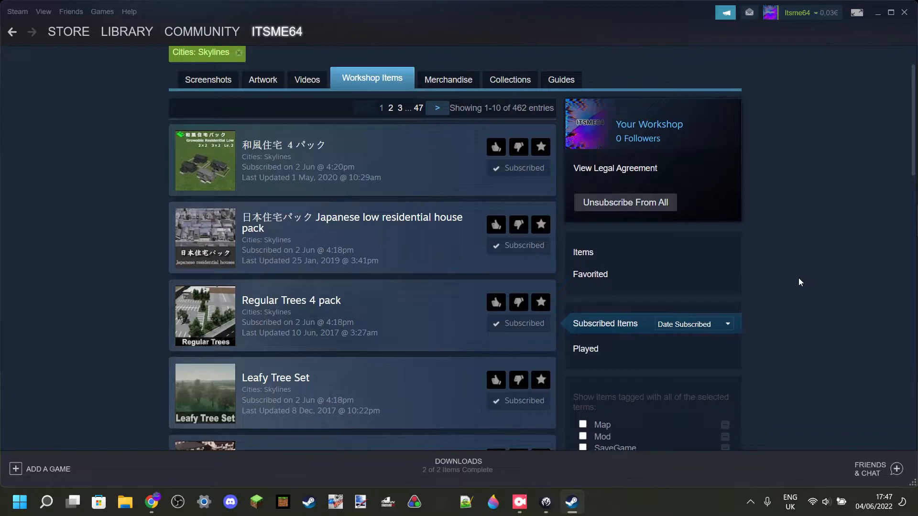
{"action": "mouse_move", "coordinate": [836, 244]}
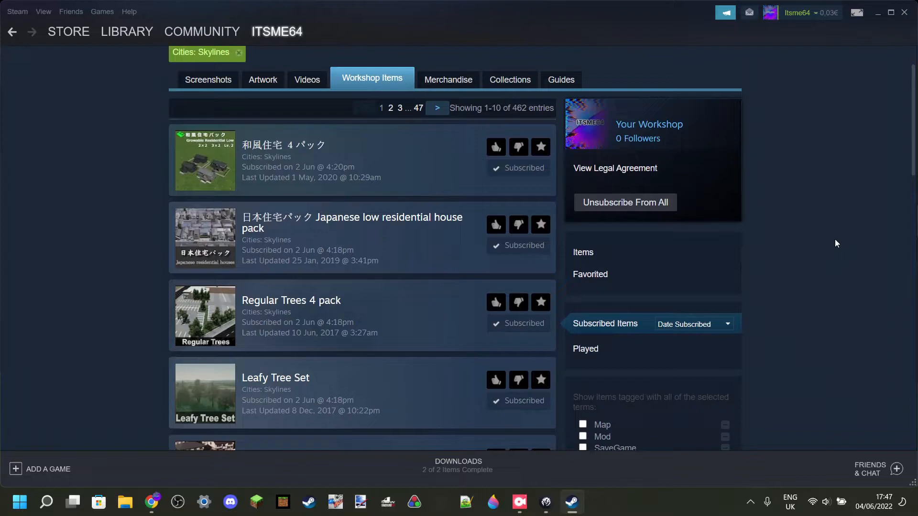
{"action": "mouse_move", "coordinate": [837, 262]}
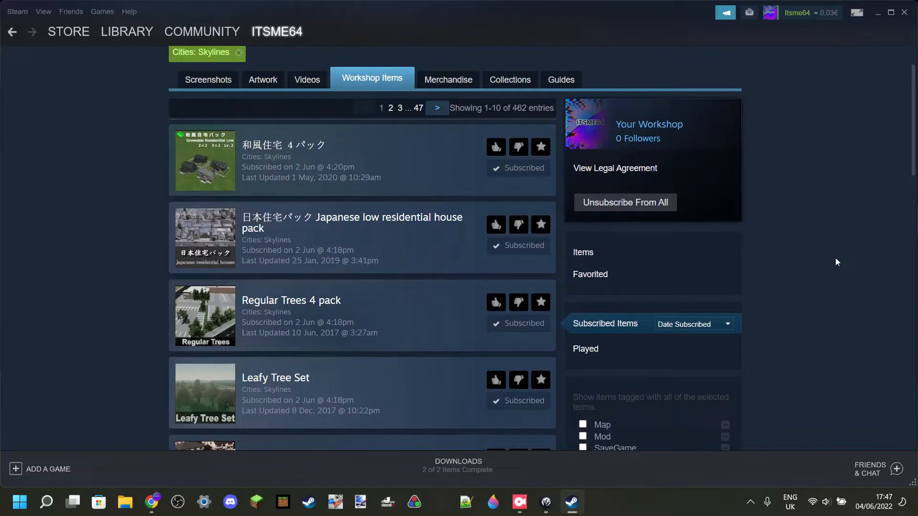
{"action": "mouse_move", "coordinate": [875, 287]}
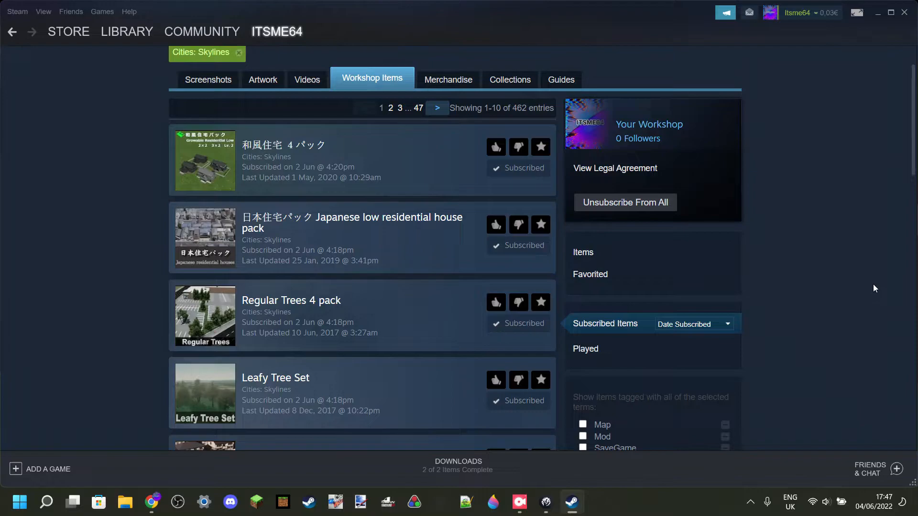
{"action": "mouse_move", "coordinate": [66, 220]}
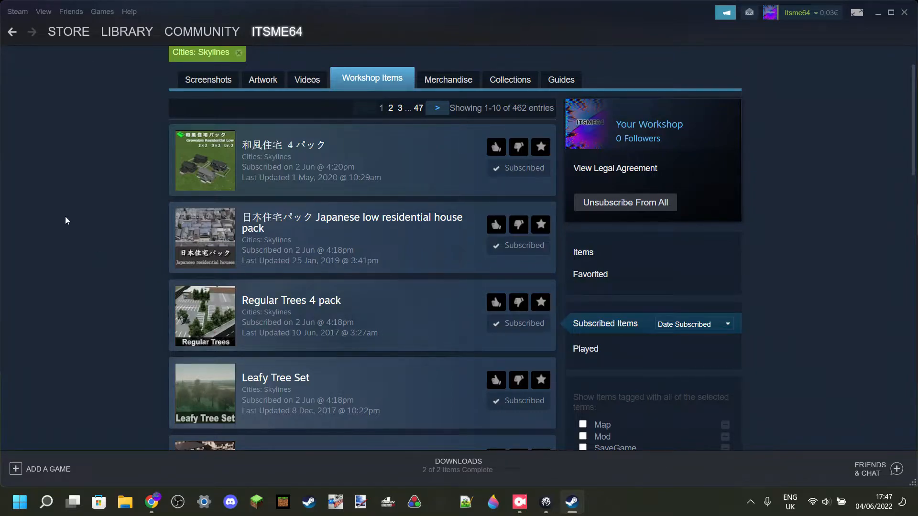
{"action": "mouse_move", "coordinate": [205, 160]}
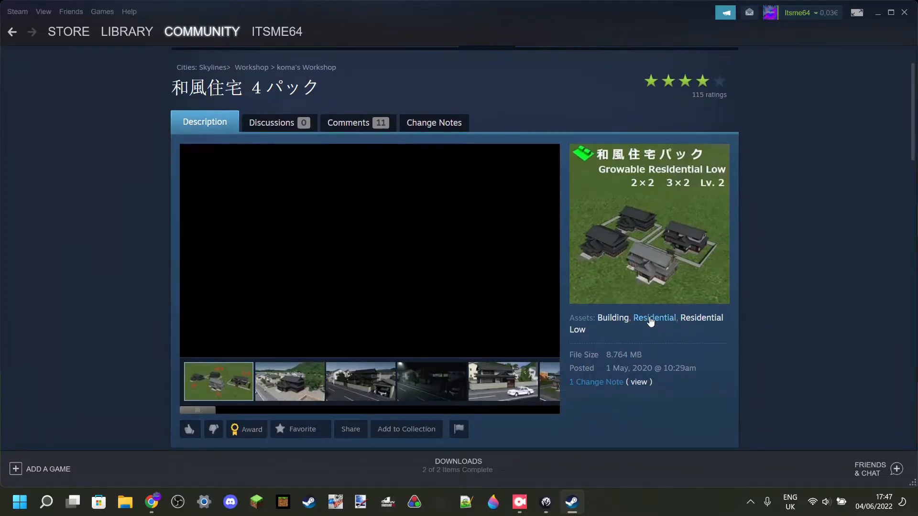
{"action": "scroll", "scroll_direction": "down", "scroll_amount": 3}
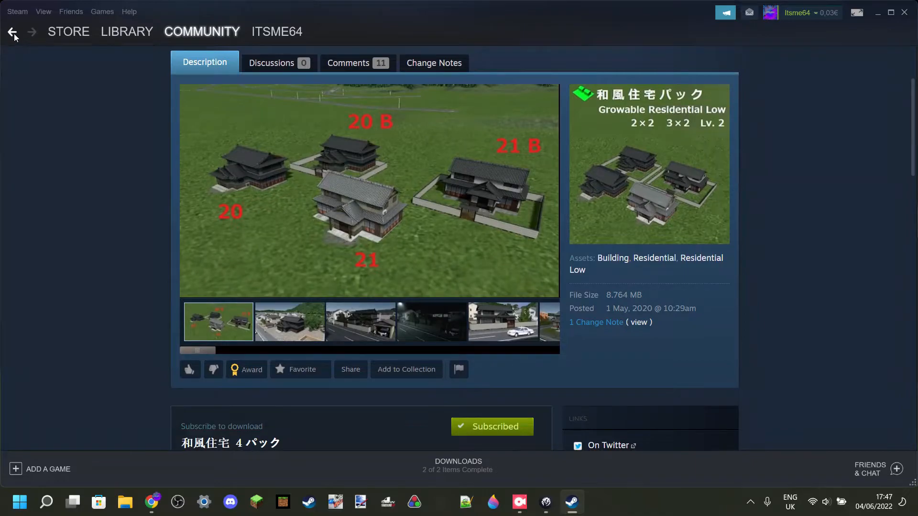
{"action": "left_click", "coordinate": [12, 31]}
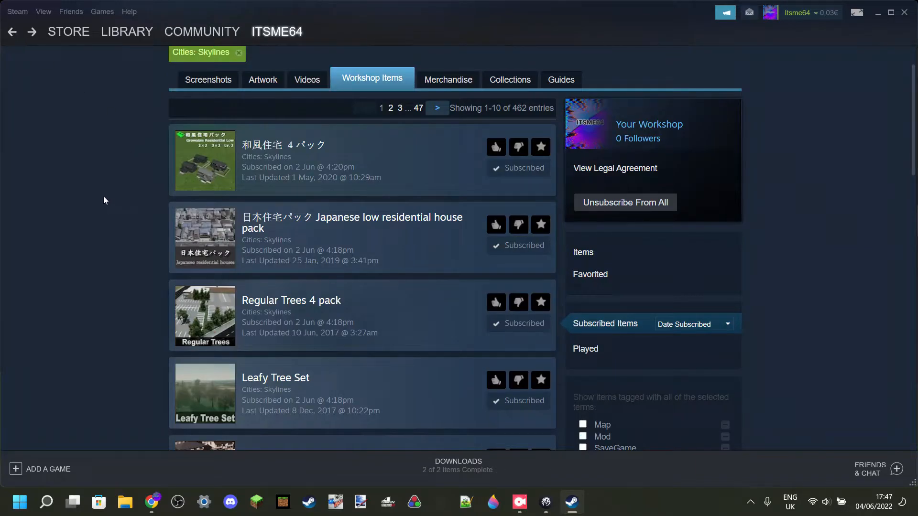
{"action": "mouse_move", "coordinate": [221, 251]}
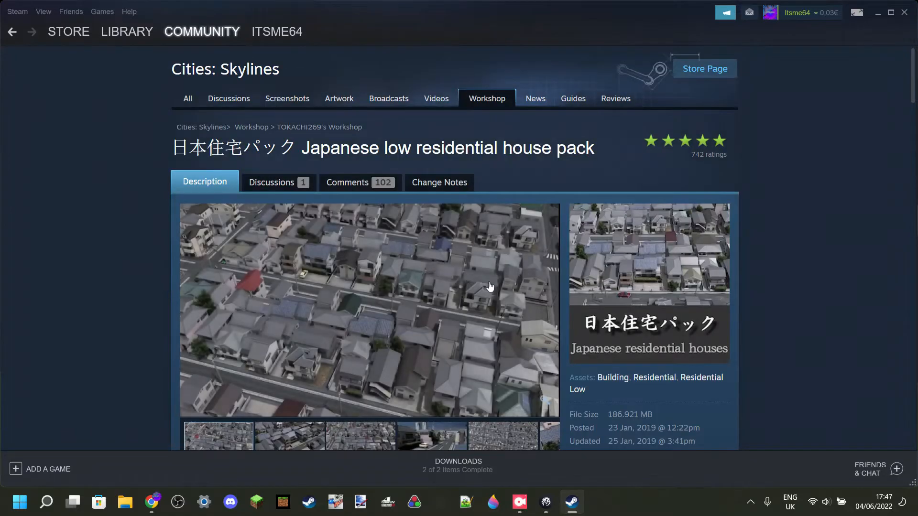
{"action": "scroll", "scroll_direction": "down", "scroll_amount": 3}
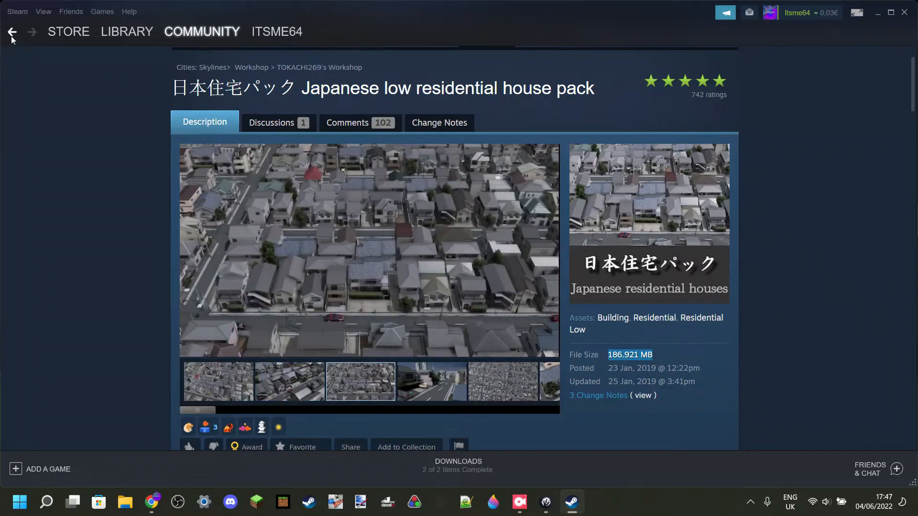
{"action": "left_click", "coordinate": [431, 382]}
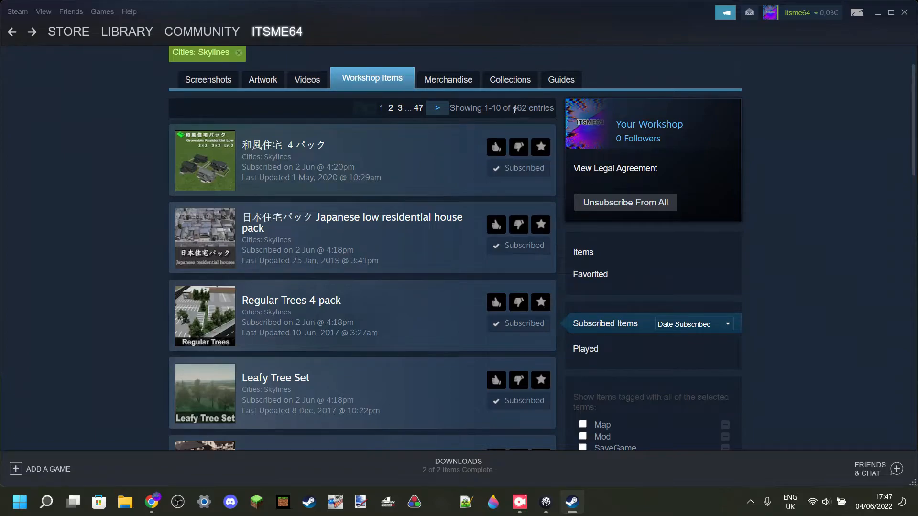
{"action": "double_click", "coordinate": [519, 108]}
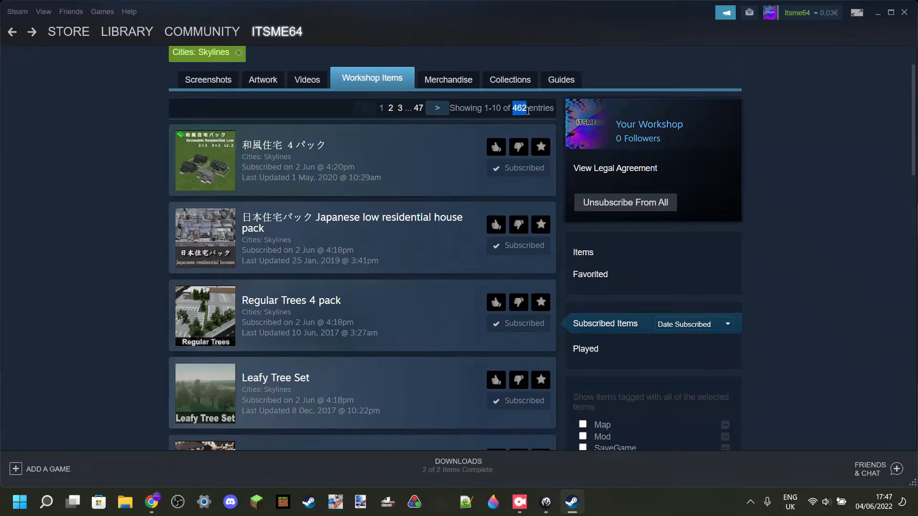
{"action": "left_click", "coordinate": [79, 289]}
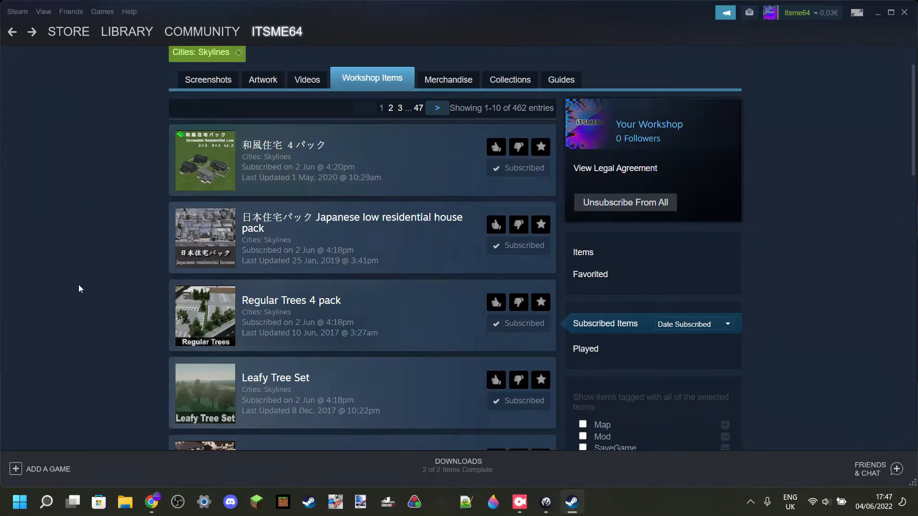
{"action": "mouse_move", "coordinate": [67, 248]}
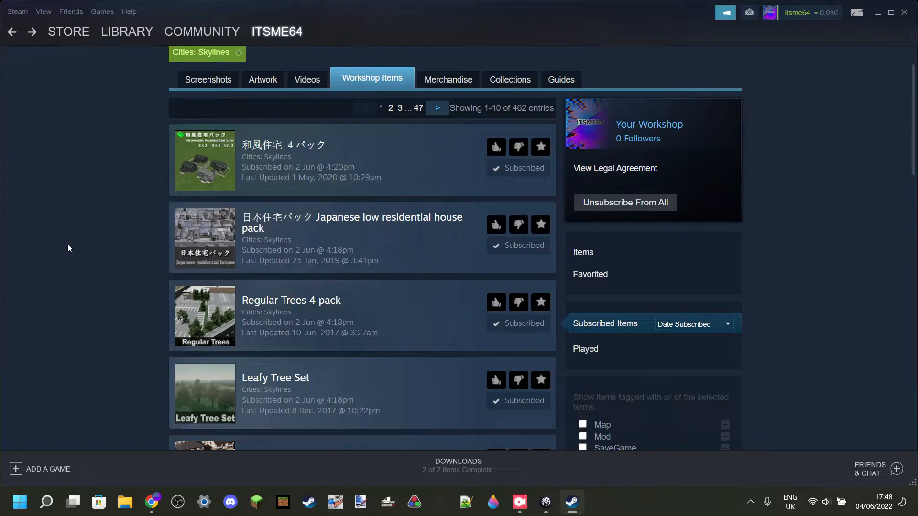
Bring up the Cities: Skylines Properties window on its General section from the library page
{"action": "left_click", "coordinate": [126, 31]}
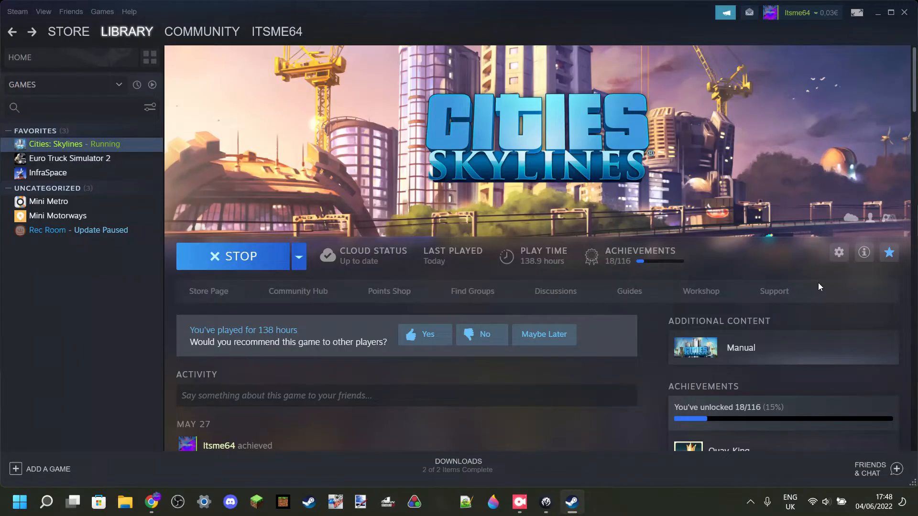
{"action": "mouse_move", "coordinate": [838, 253]}
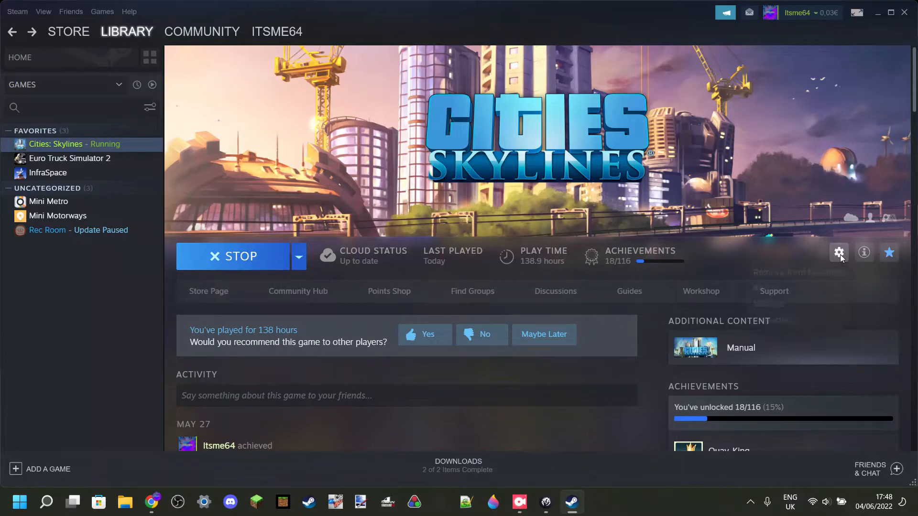
{"action": "left_click", "coordinate": [838, 252]}
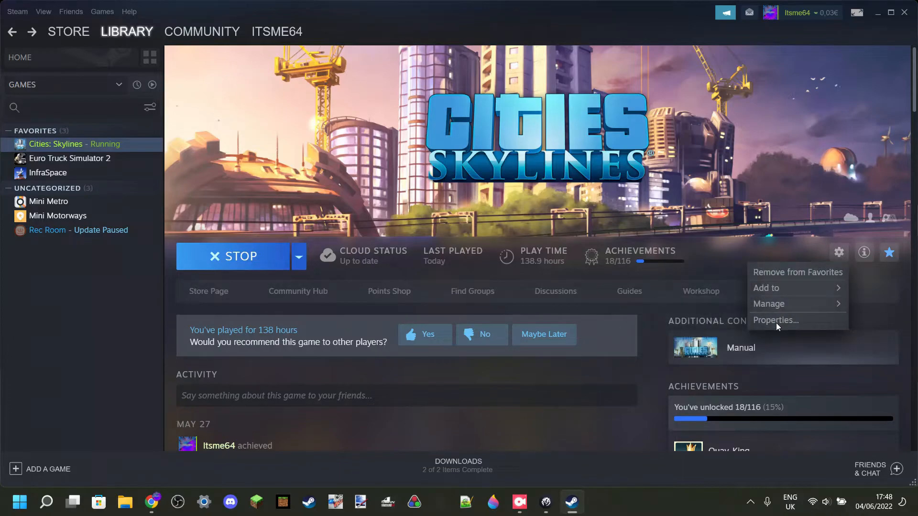
{"action": "left_click", "coordinate": [776, 320]}
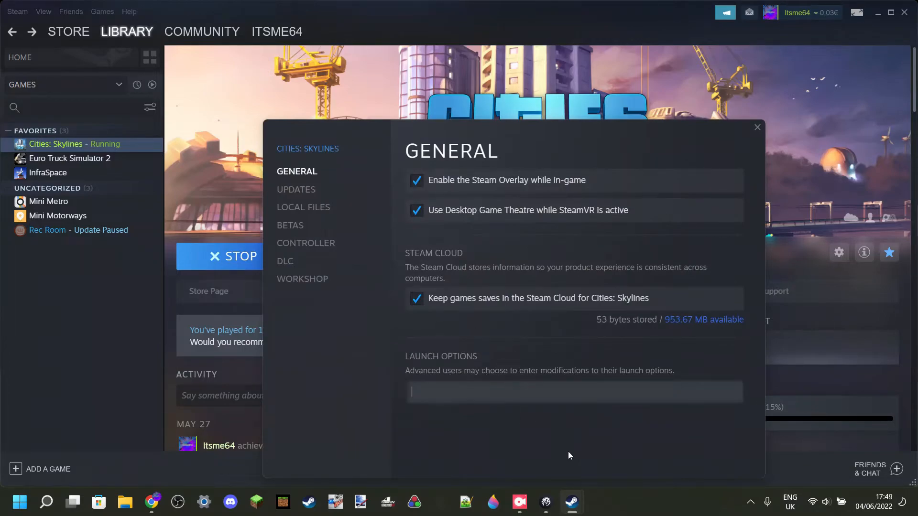
Enter -noWorkshop in the Cities: Skylines launch options field
{"action": "type", "text": "-"}
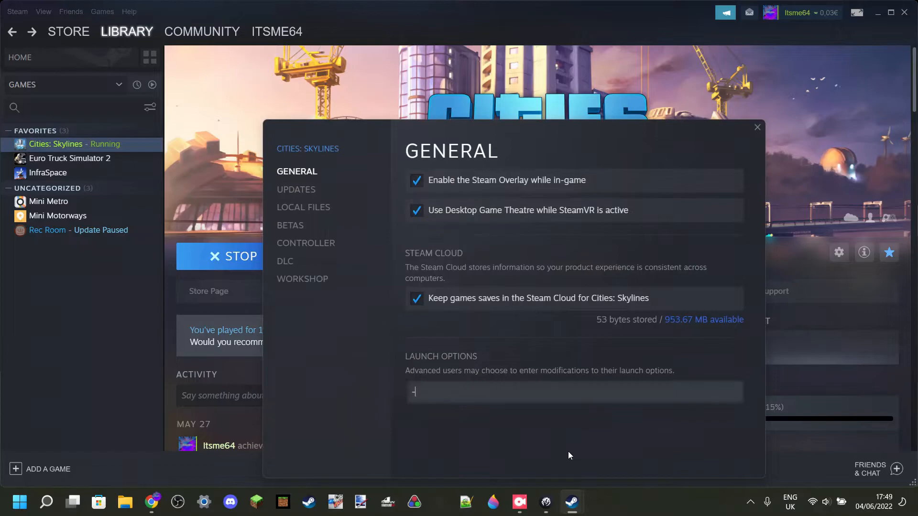
{"action": "type", "text": "noWo"}
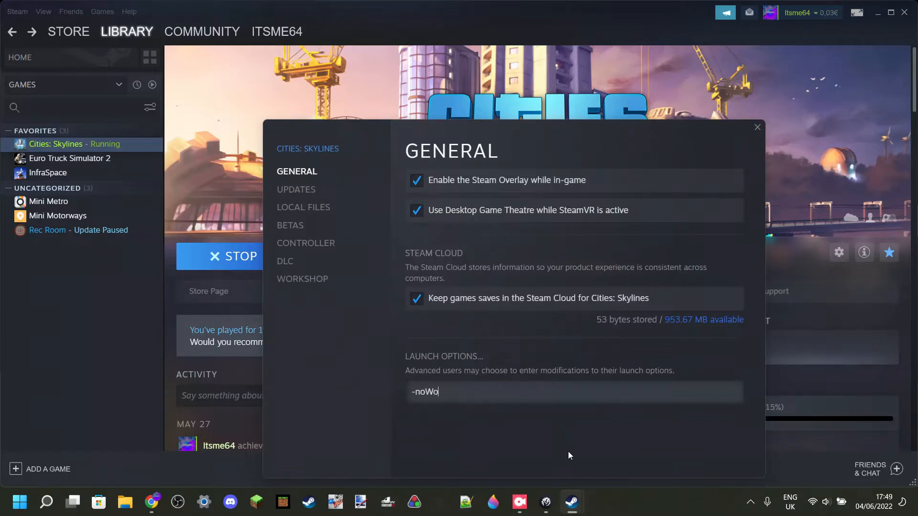
{"action": "type", "text": "rkshop"}
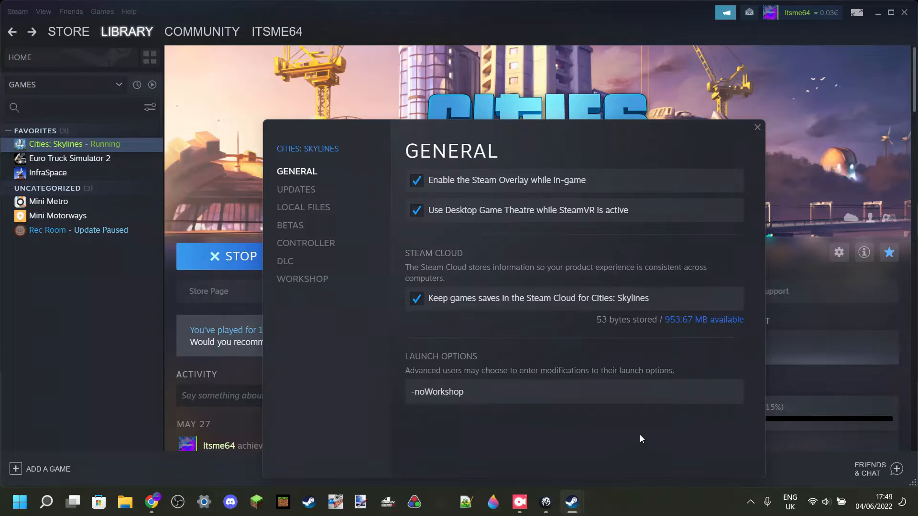
Close the Properties window, keeping -noWorkshop set as the launch option
{"action": "left_click", "coordinate": [755, 127]}
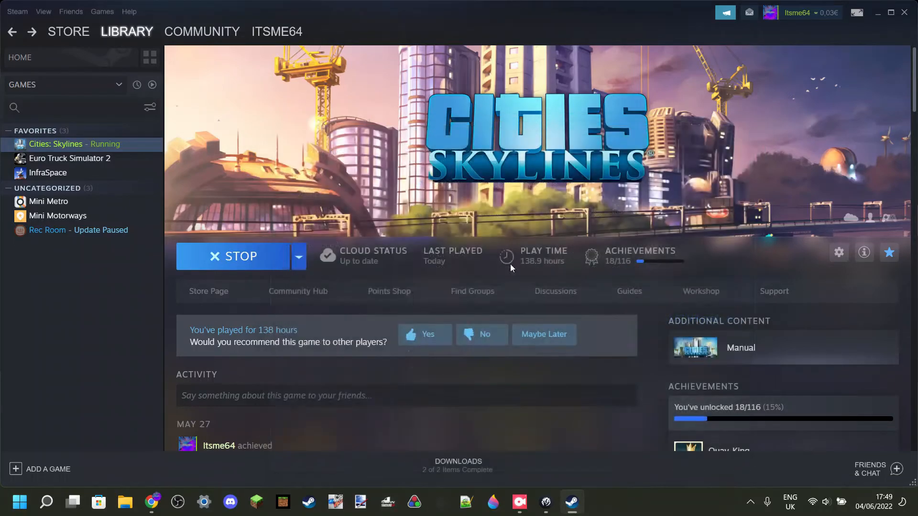
{"action": "mouse_move", "coordinate": [233, 256]}
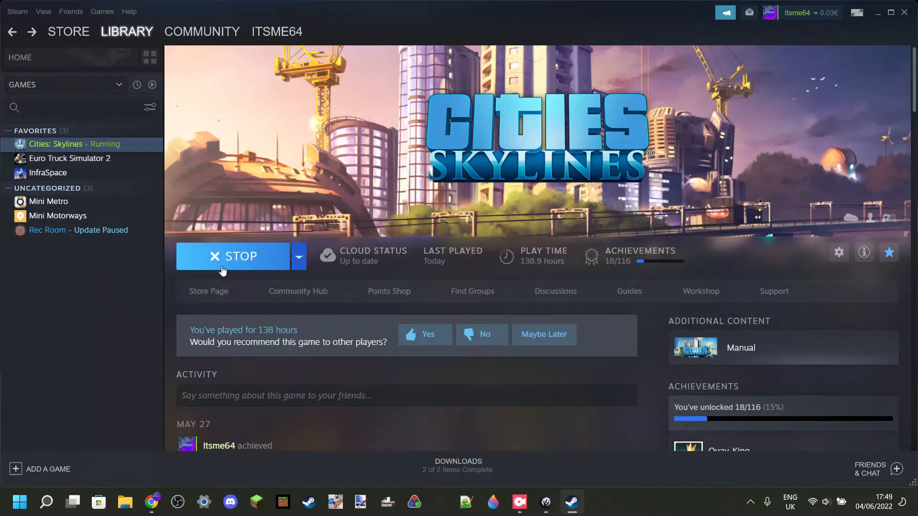
{"action": "mouse_move", "coordinate": [225, 278]}
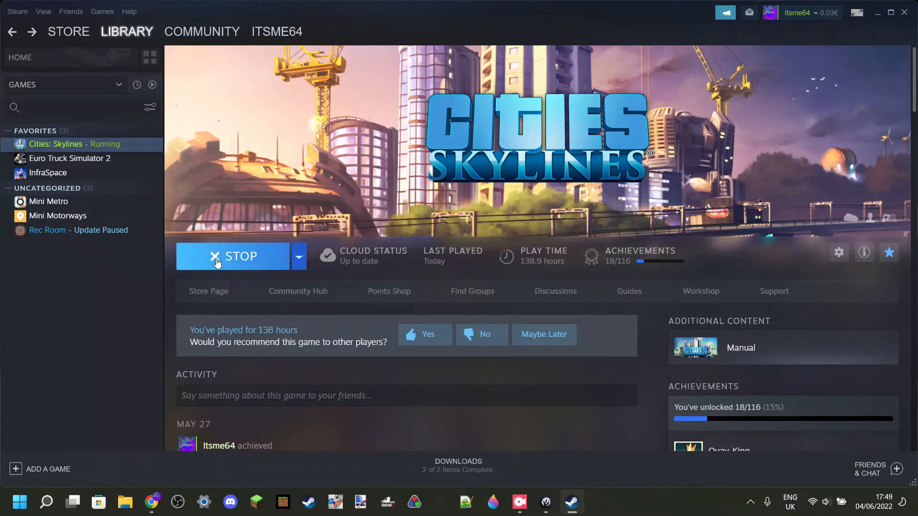
{"action": "mouse_move", "coordinate": [347, 286]}
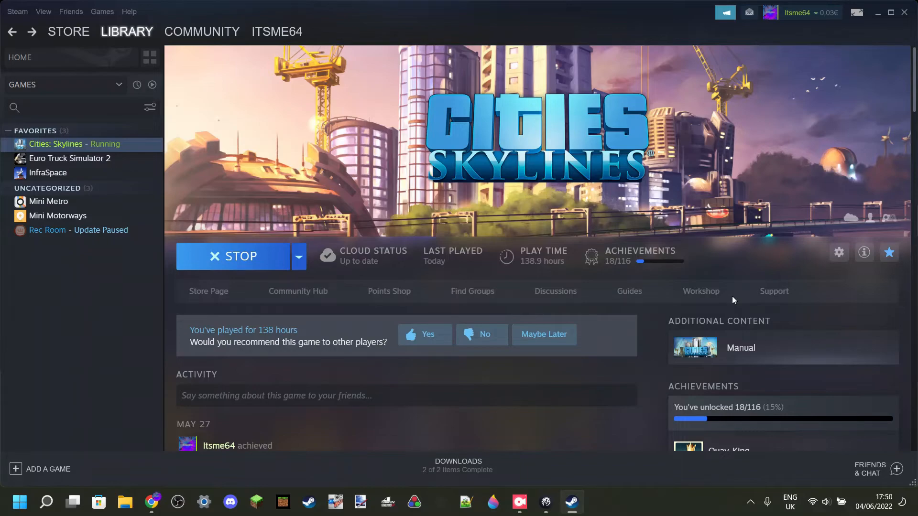
{"action": "mouse_move", "coordinate": [701, 290]}
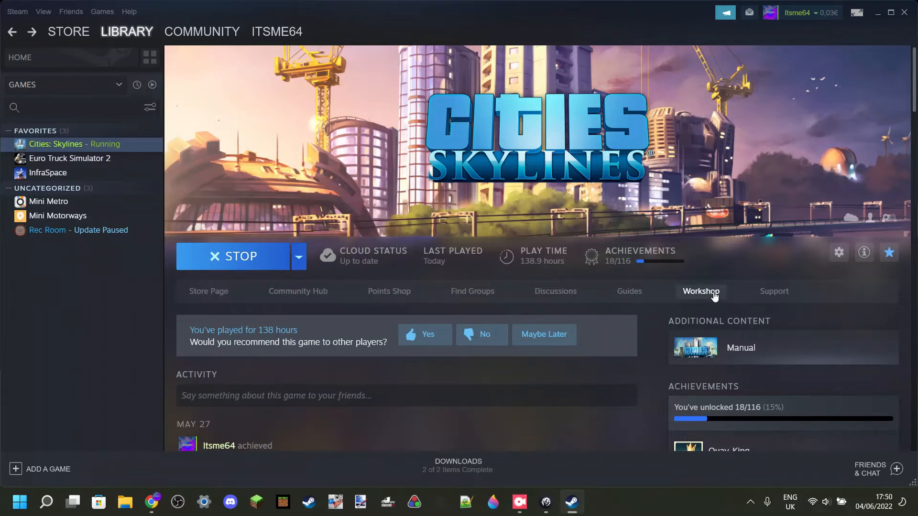
Go to the Cities: Skylines Workshop hub with the Your Files options shown
{"action": "left_click", "coordinate": [201, 30]}
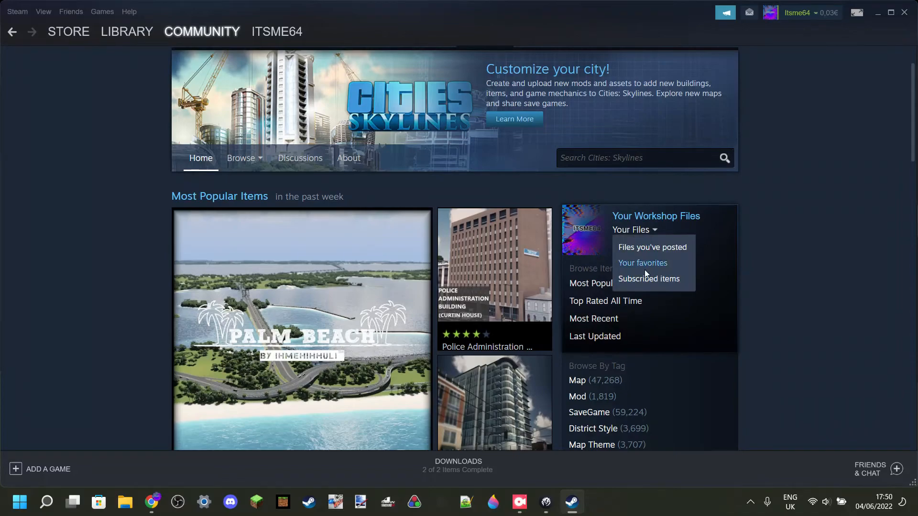
{"action": "mouse_move", "coordinate": [648, 279]}
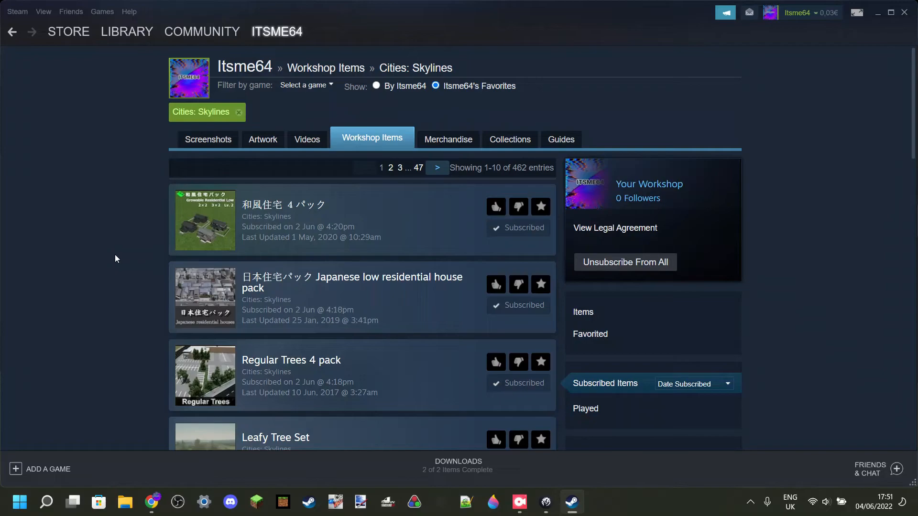
{"action": "mouse_move", "coordinate": [160, 230]}
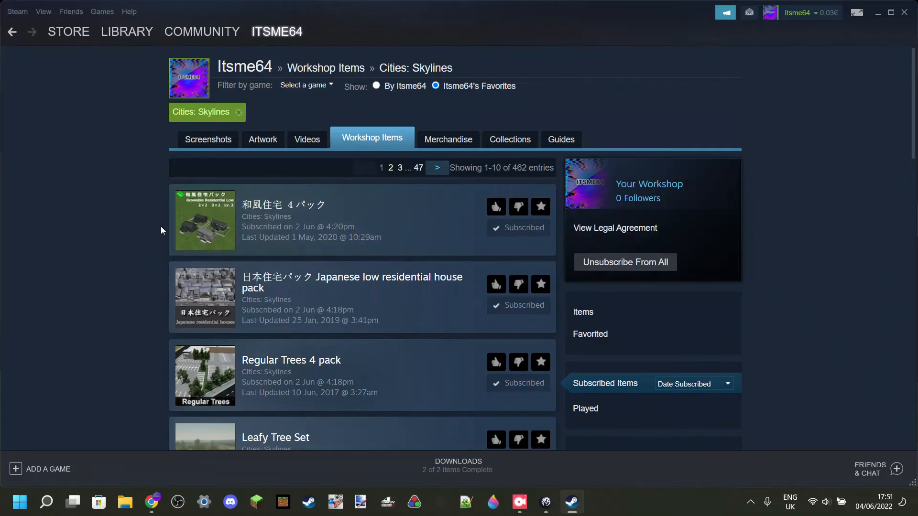
{"action": "mouse_move", "coordinate": [145, 237]}
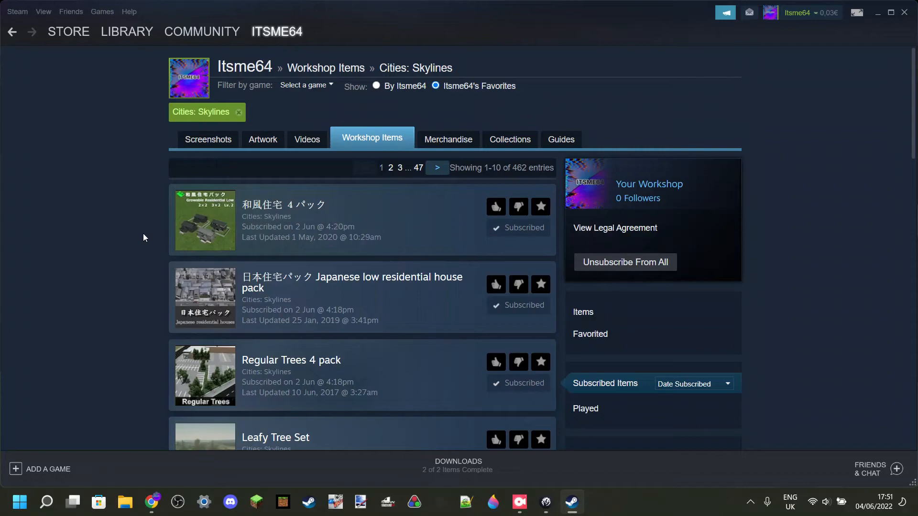
{"action": "mouse_move", "coordinate": [163, 240]}
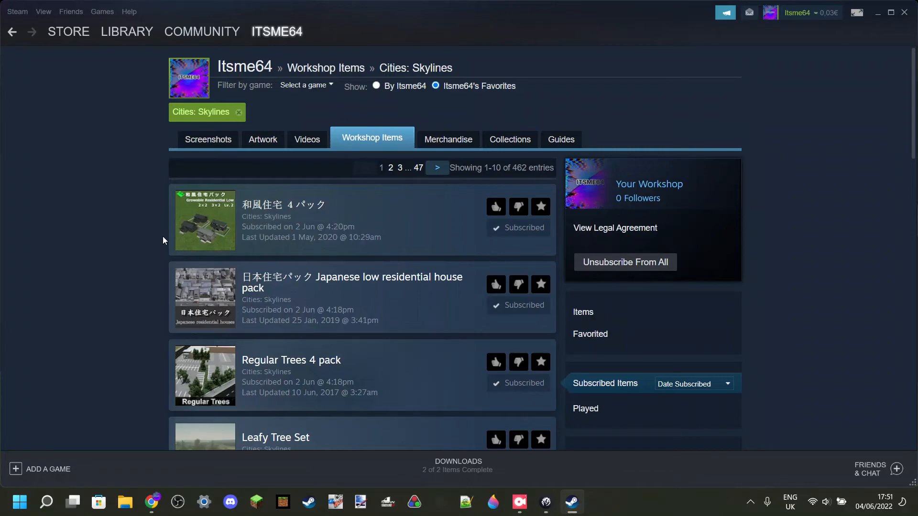
{"action": "scroll", "scroll_direction": "down", "scroll_amount": 3}
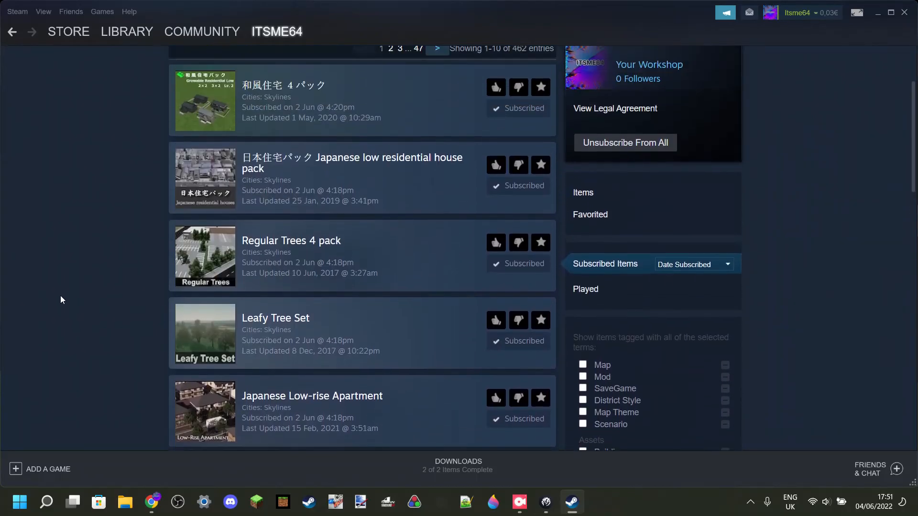
{"action": "mouse_move", "coordinate": [213, 182]}
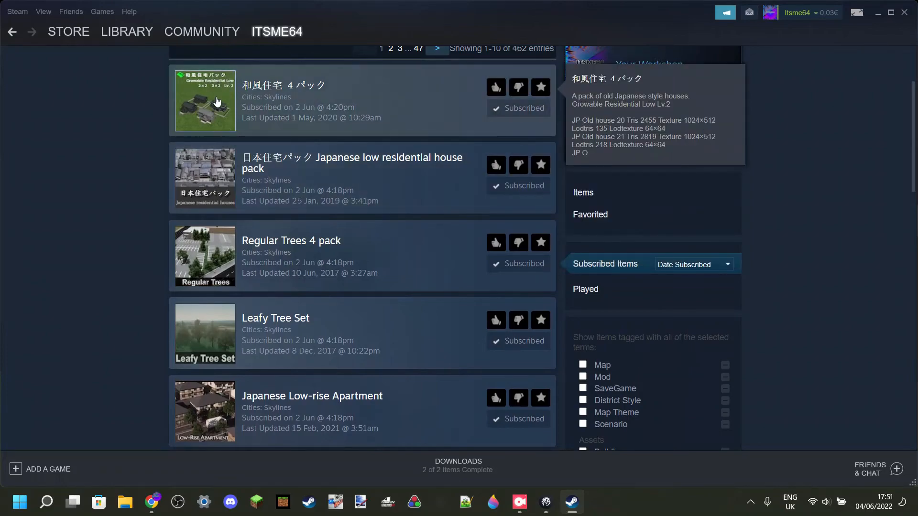
{"action": "mouse_move", "coordinate": [215, 183]}
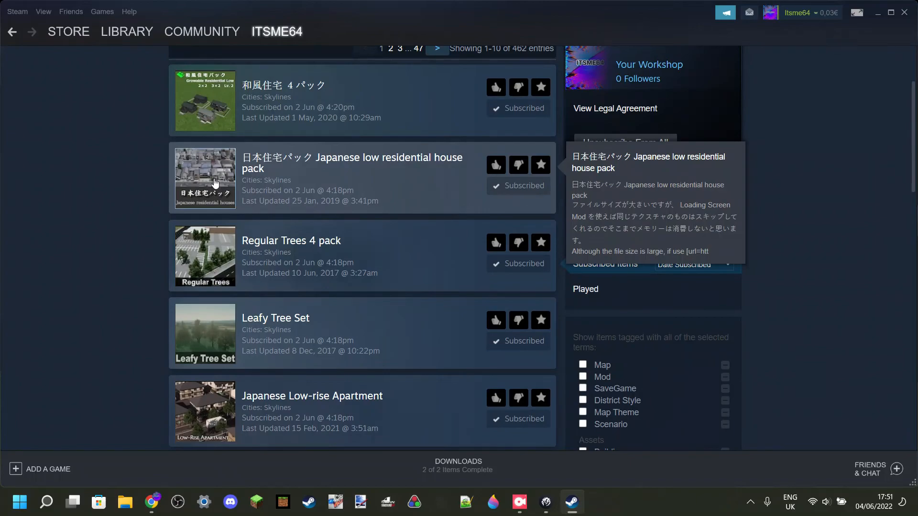
{"action": "mouse_move", "coordinate": [158, 169]}
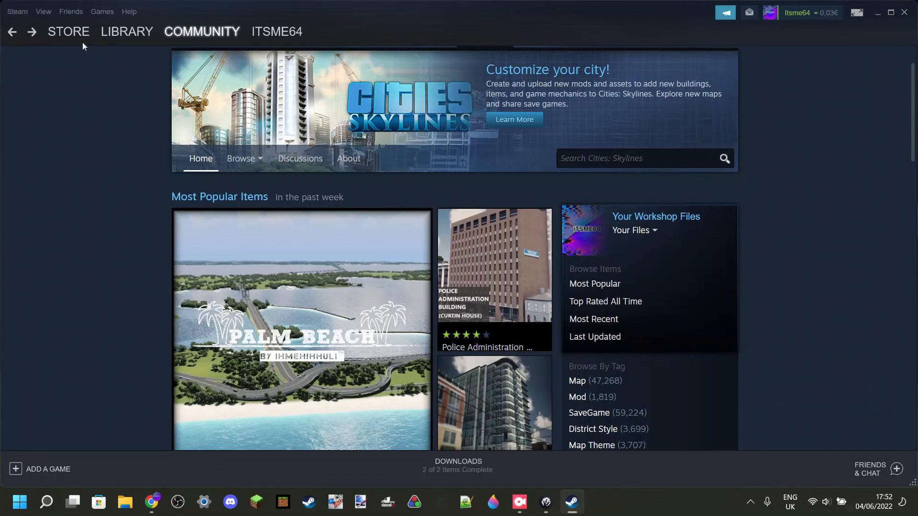
Return to the Cities: Skylines library page, where the game still shows as running
{"action": "left_click", "coordinate": [126, 30]}
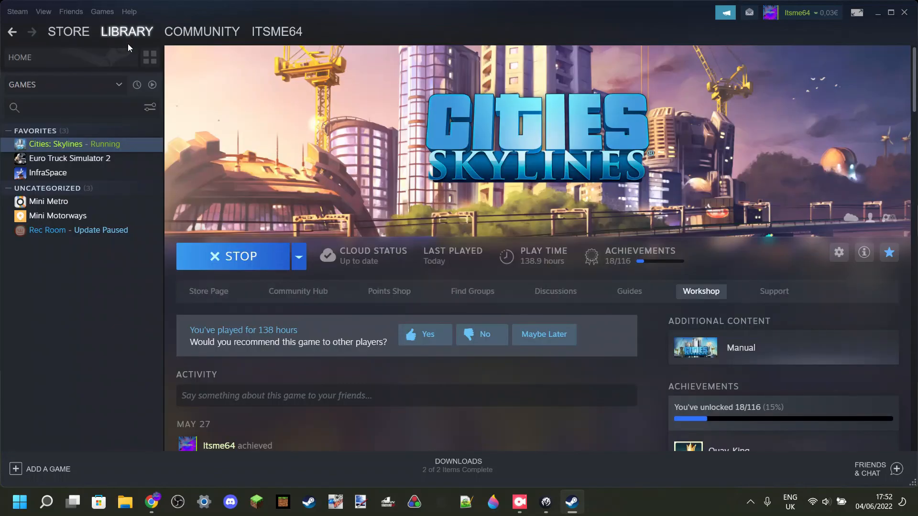
{"action": "mouse_move", "coordinate": [666, 319]}
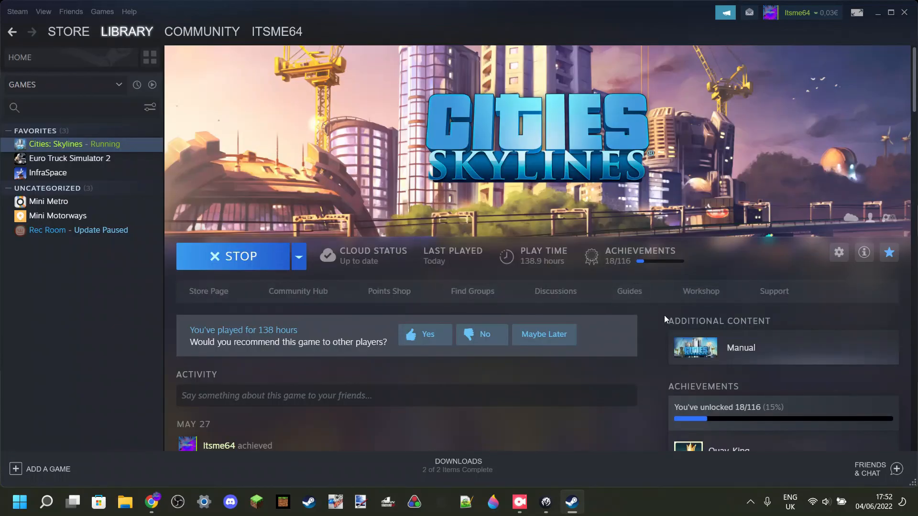